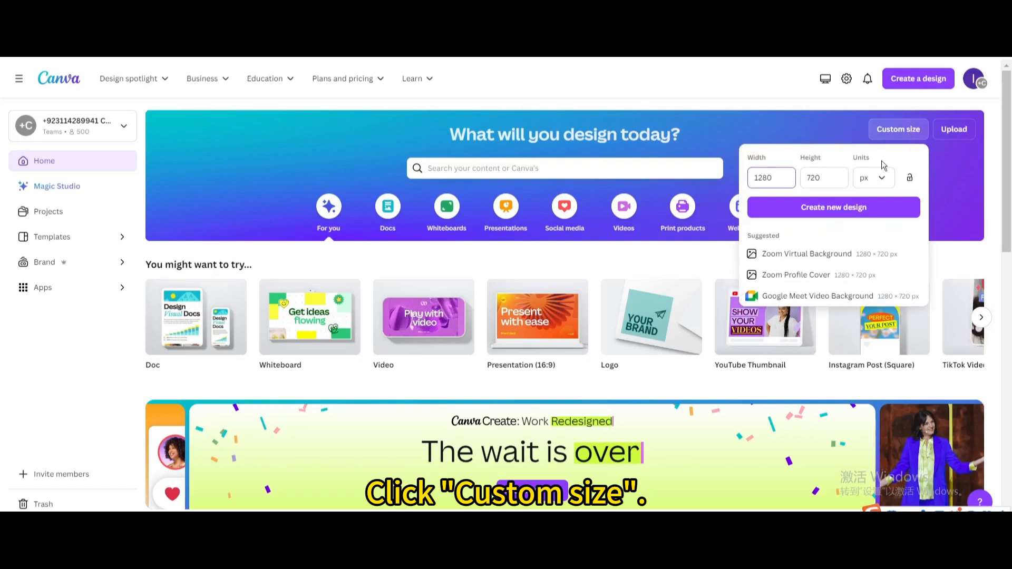
Create a custom-size blank design of 1280 × 720 px.
left_click(833, 207)
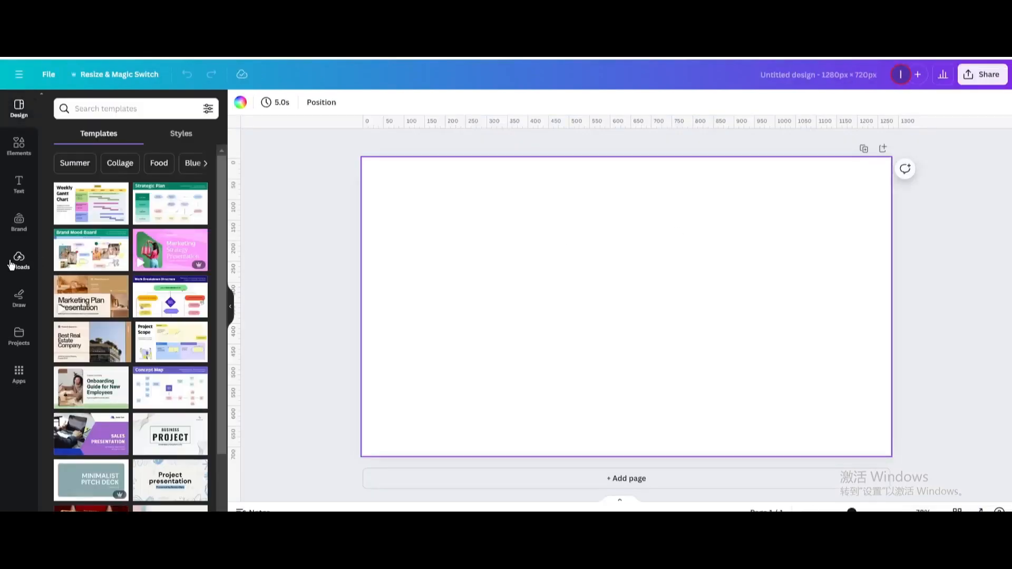
Add the uploaded lighthouse photo, stretch it over the page, and remove its sky with BG Remover.
left_click(19, 260)
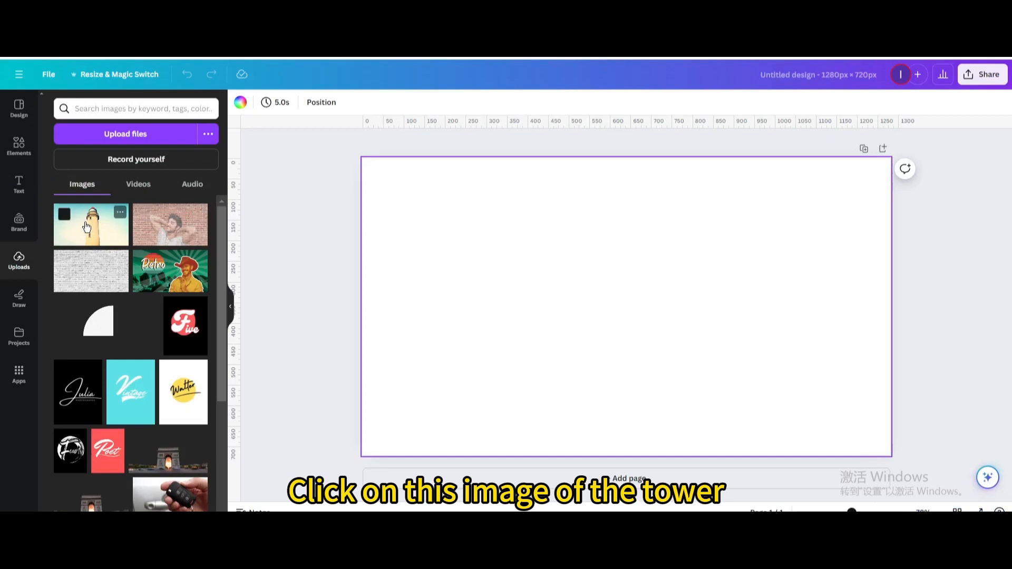
left_click(90, 225)
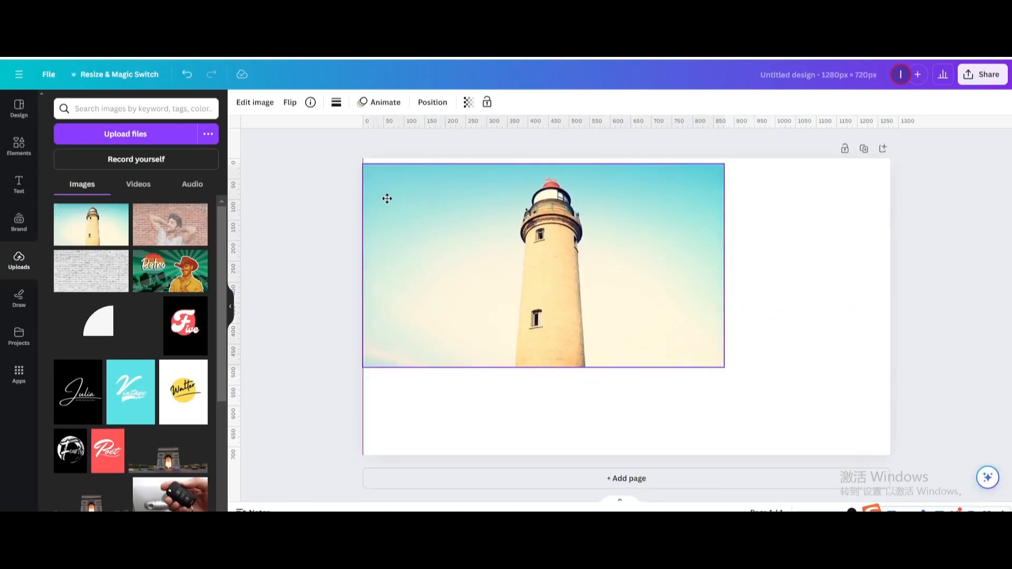
left_click_drag(722, 365, 768, 387)
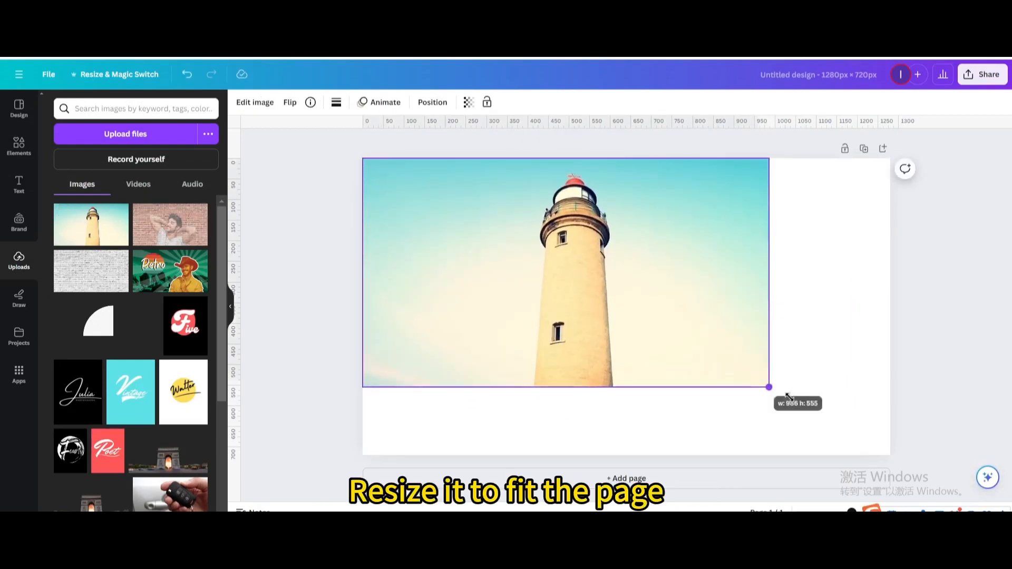
left_click_drag(768, 387, 889, 455)
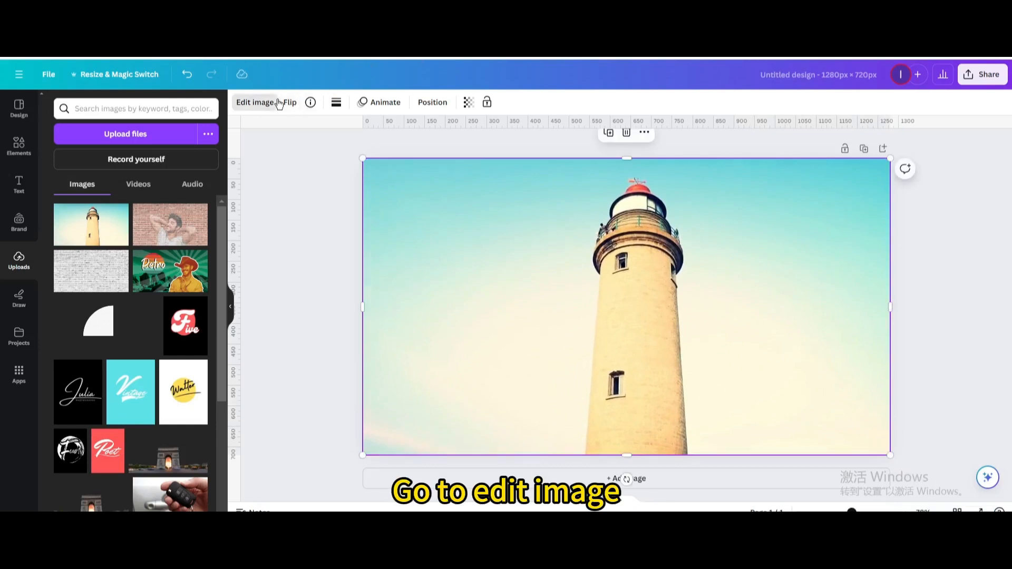
left_click(257, 102)
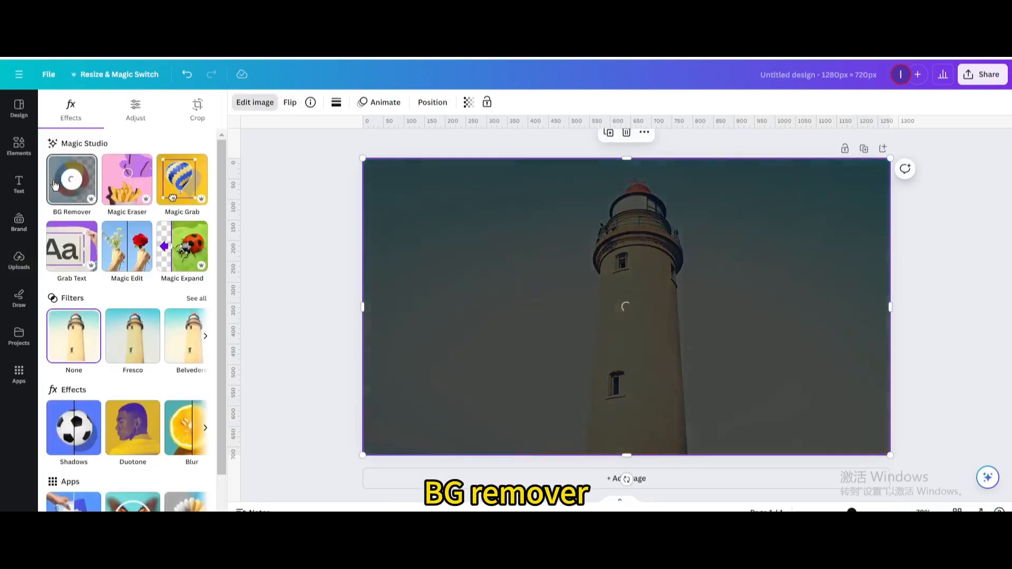
left_click(71, 179)
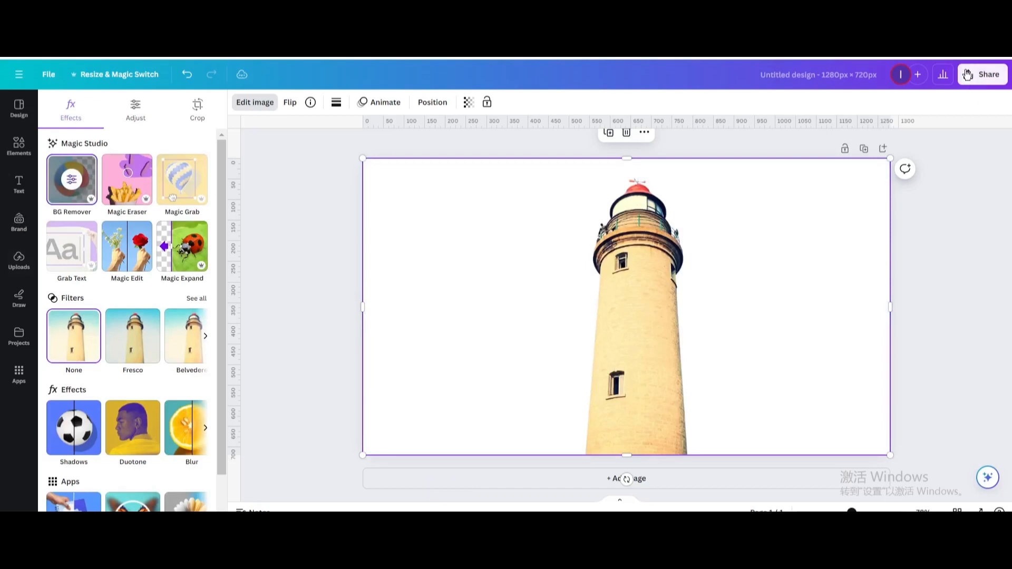
Download the cut-out lighthouse as a transparent-background PNG and confirm it in the downloads list.
left_click(988, 75)
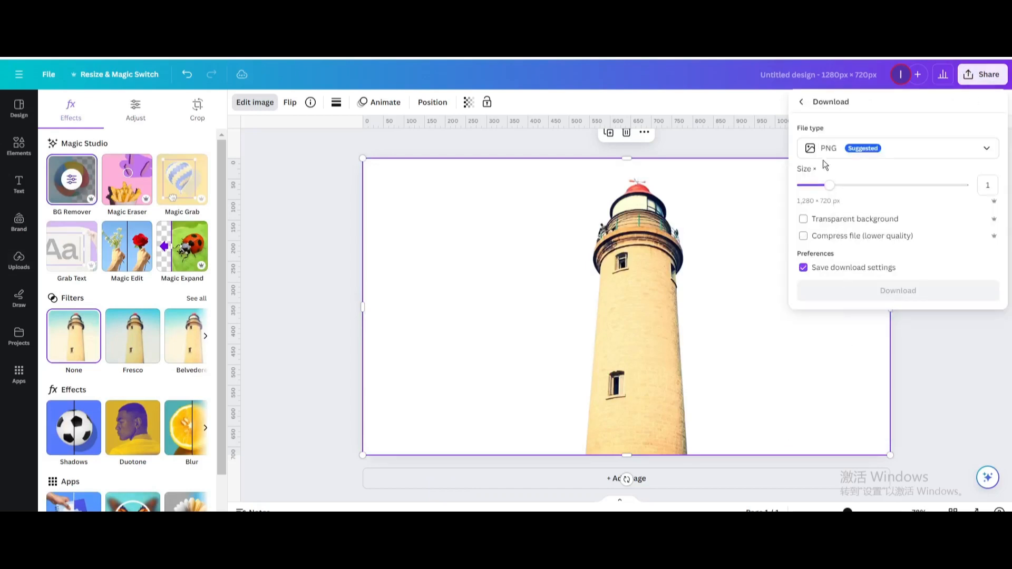
left_click(803, 218)
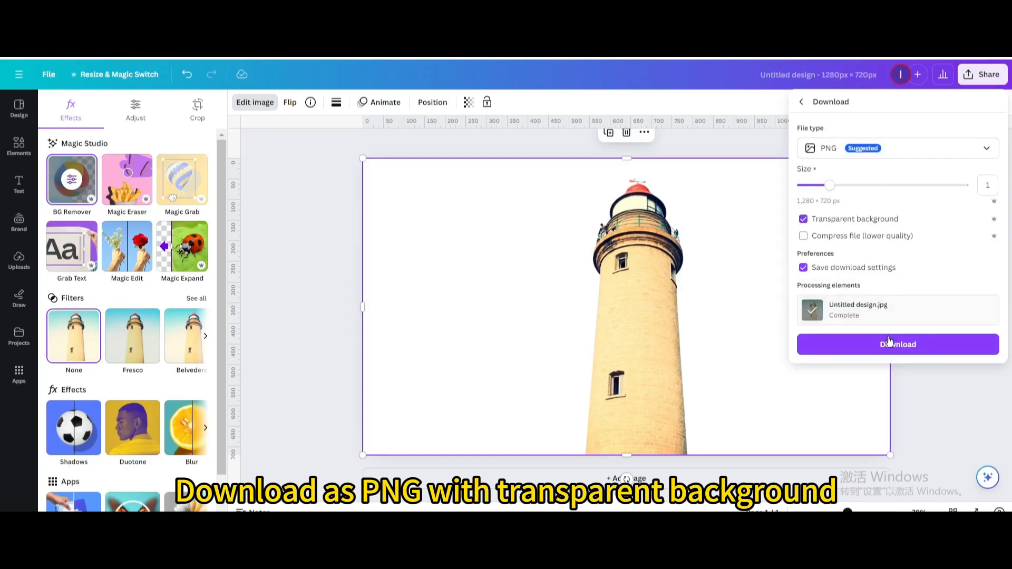
left_click(897, 344)
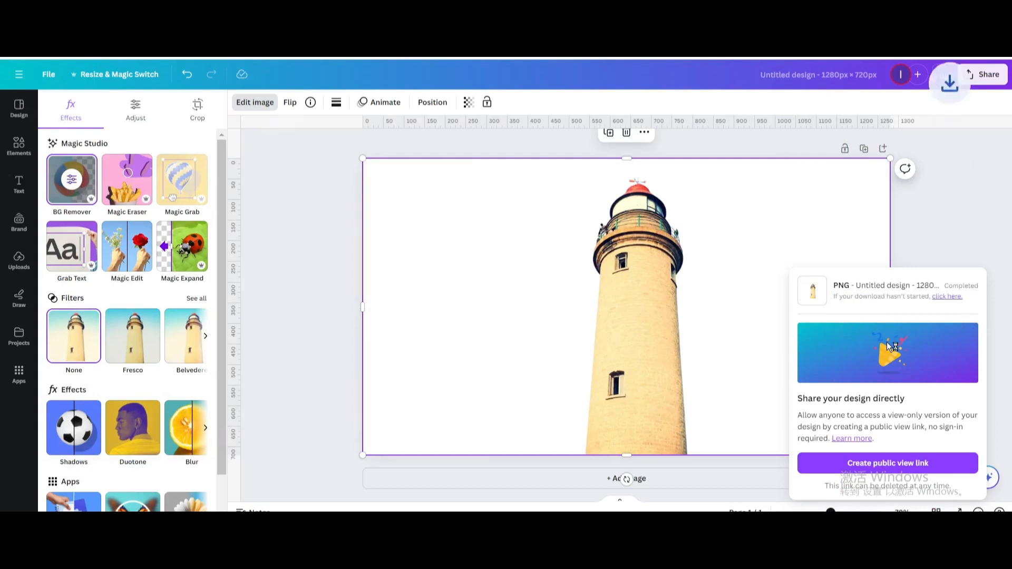
left_click(949, 84)
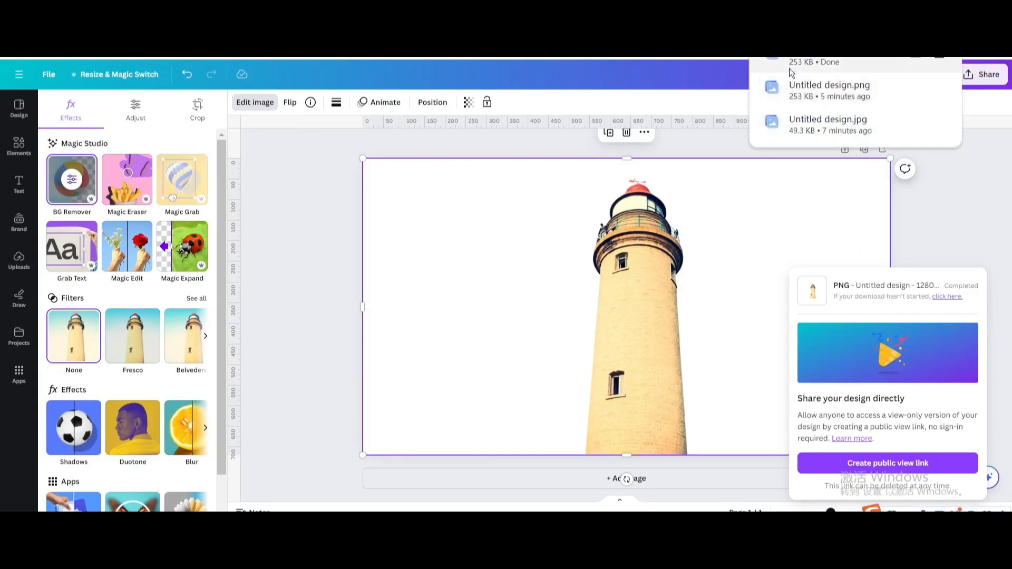
left_click(19, 260)
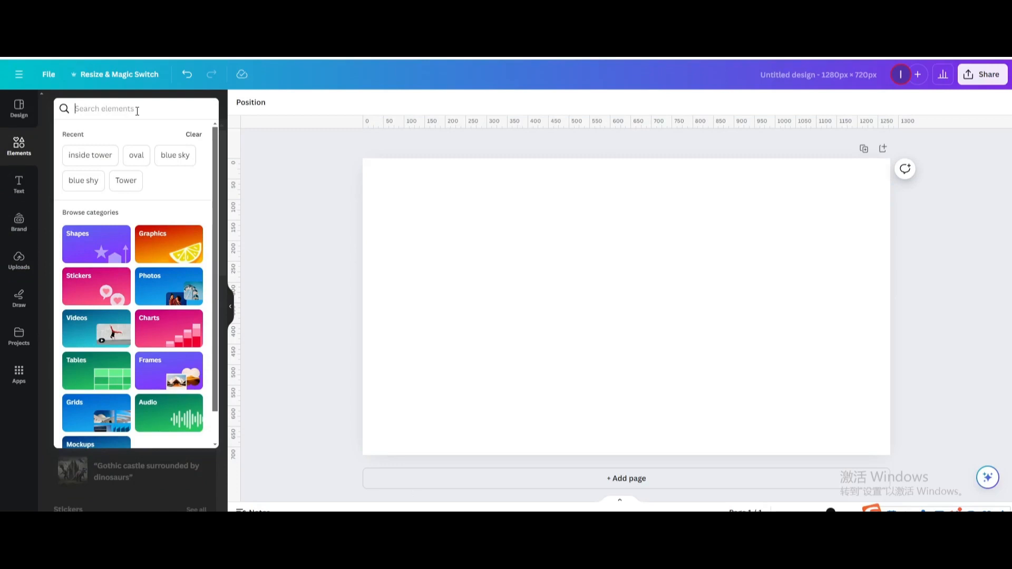
Find a 'blue sky' photo with wispy clouds and set it as the page background.
type("blue sky")
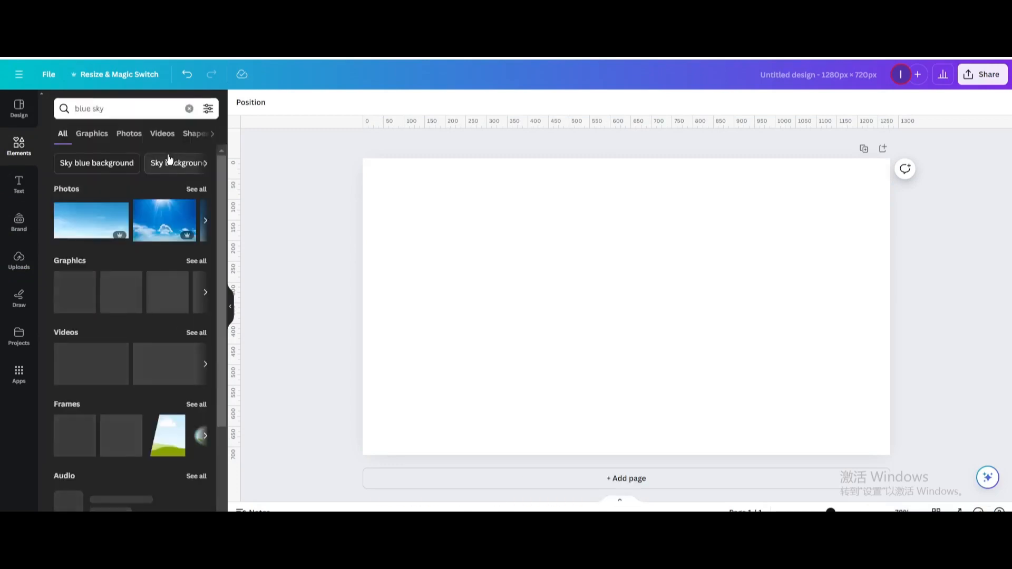
left_click(128, 134)
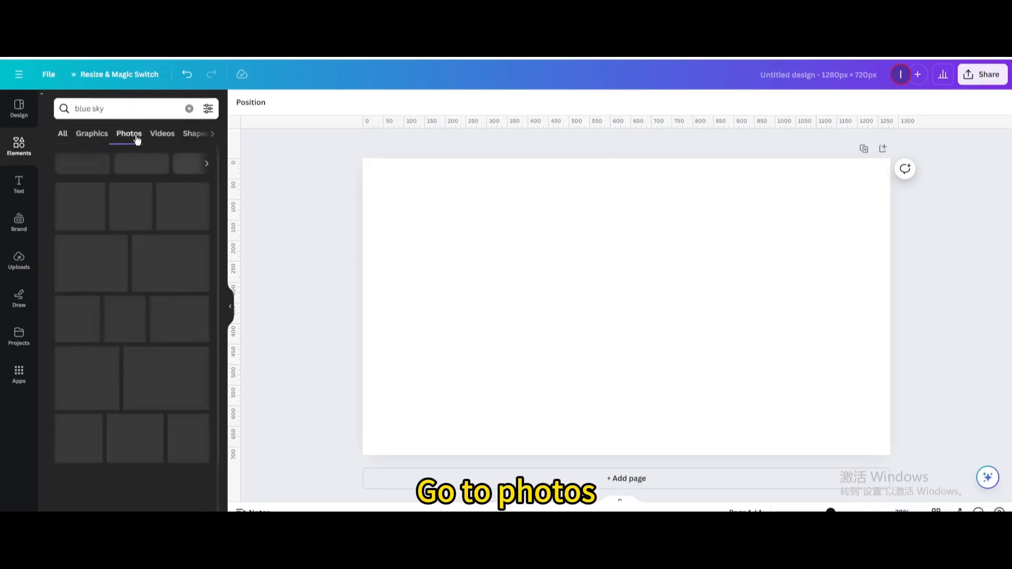
left_click(128, 133)
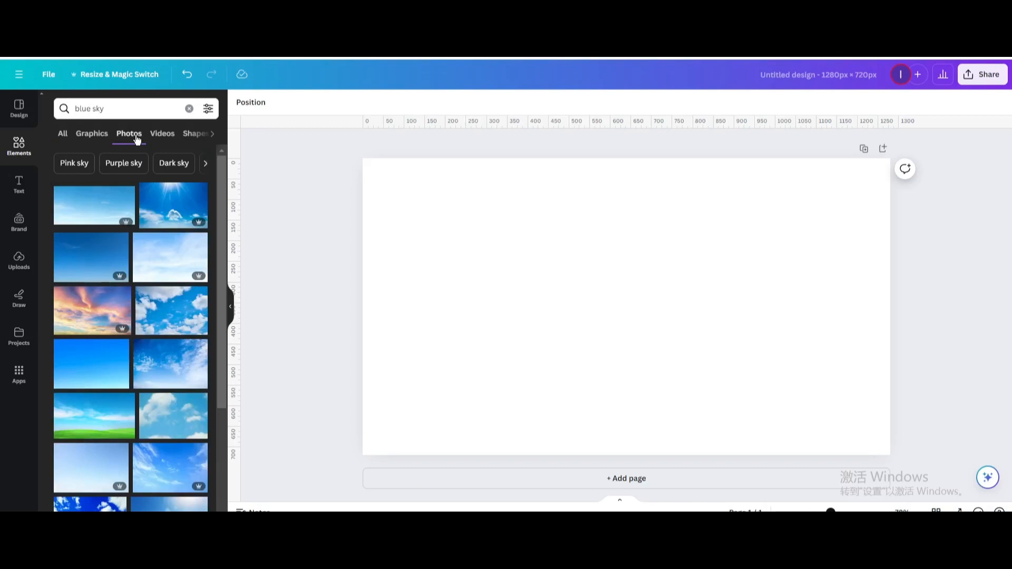
mouse_move(185, 468)
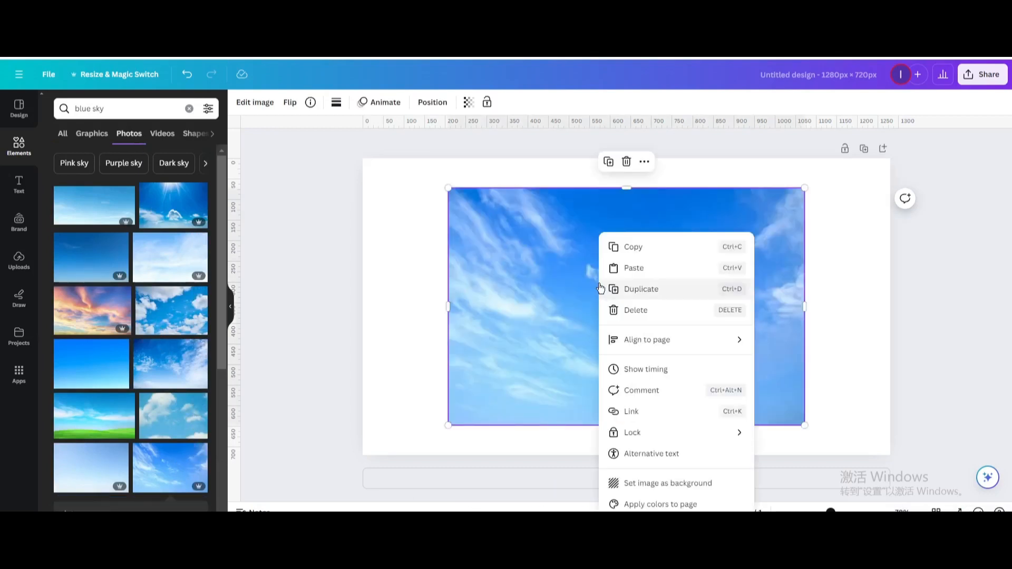
left_click(592, 346)
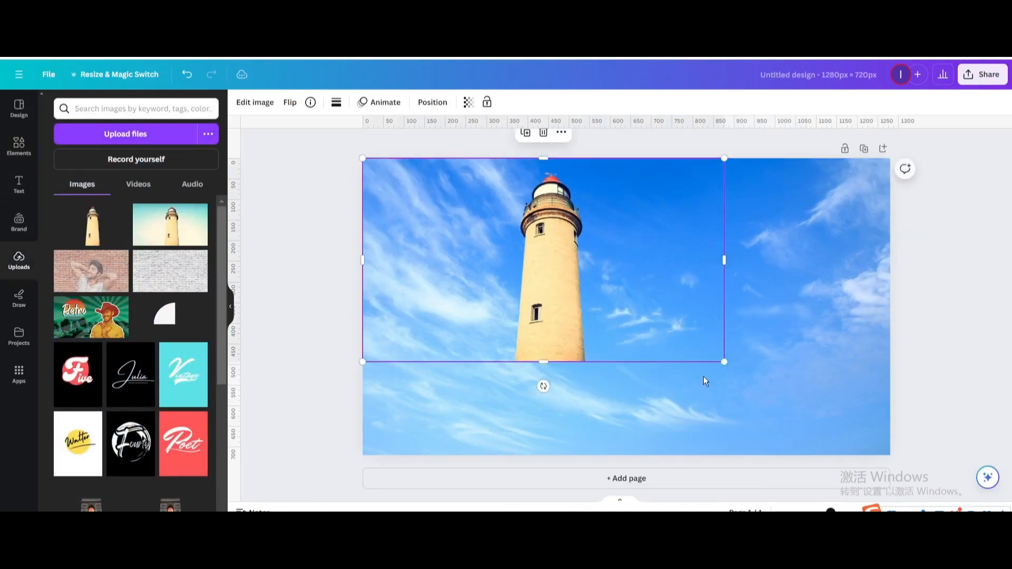
Enlarge the cut-out lighthouse over the sky, duplicate it, and crop the copy from the bottom.
left_click_drag(724, 361, 883, 451)
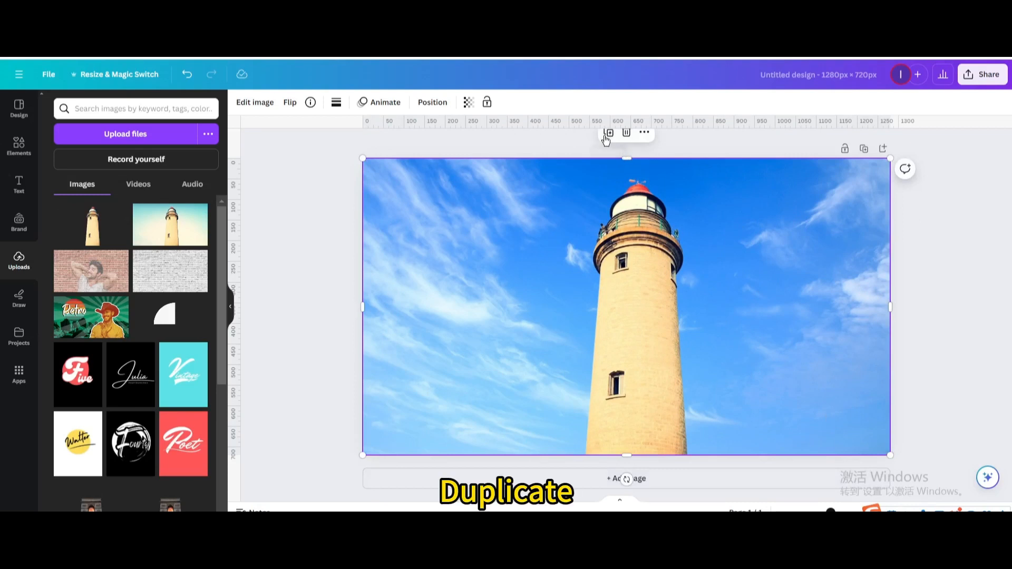
left_click(607, 132)
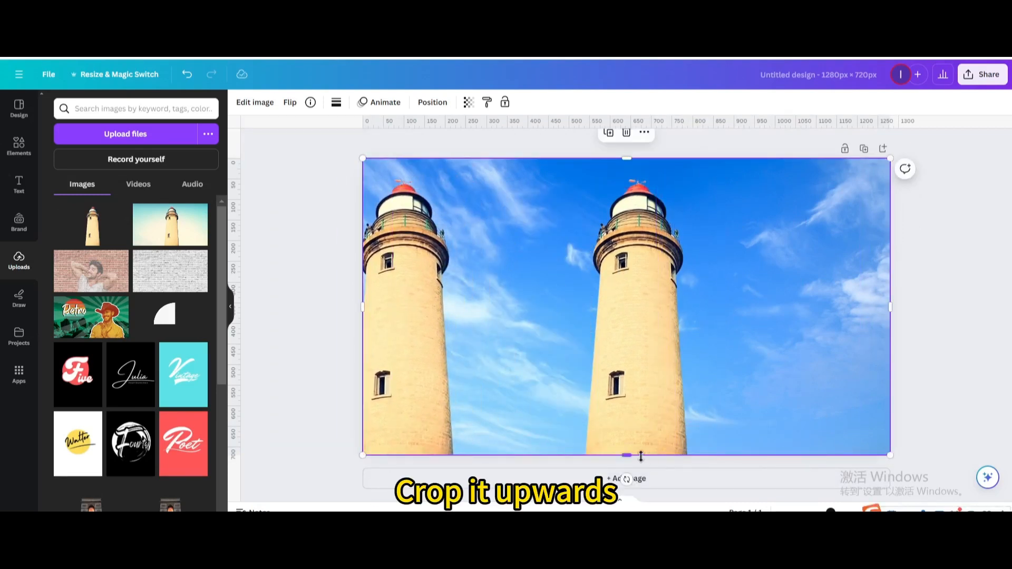
left_click_drag(626, 455, 626, 296)
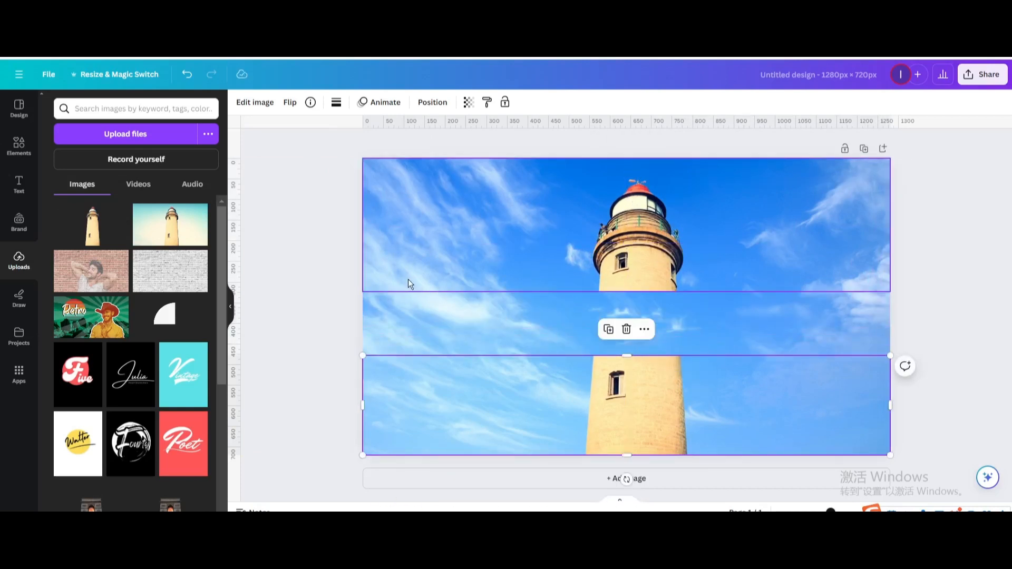
mouse_move(442, 270)
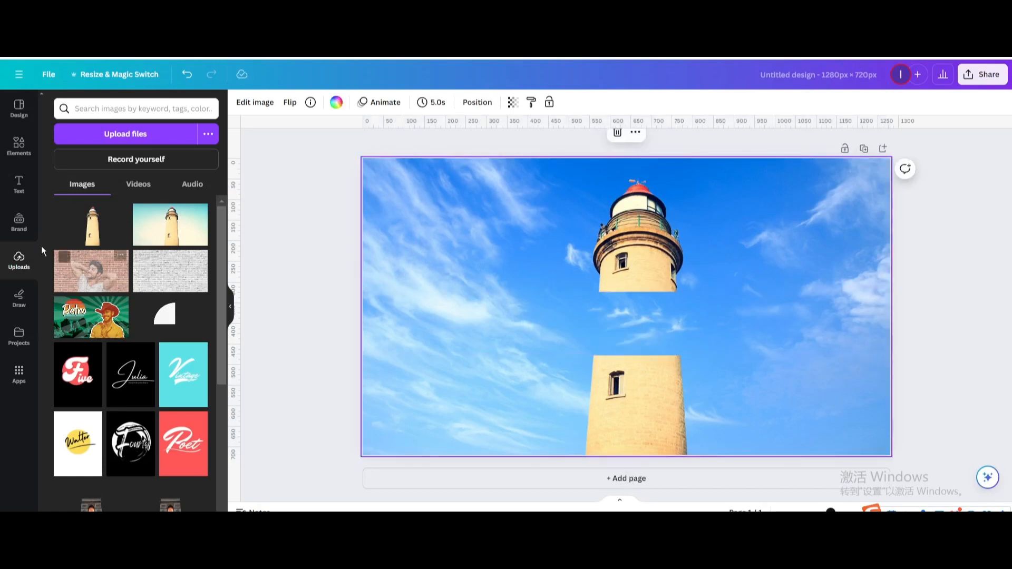
Browse Elements to the full Frames collection to pick an oval frame.
left_click(19, 147)
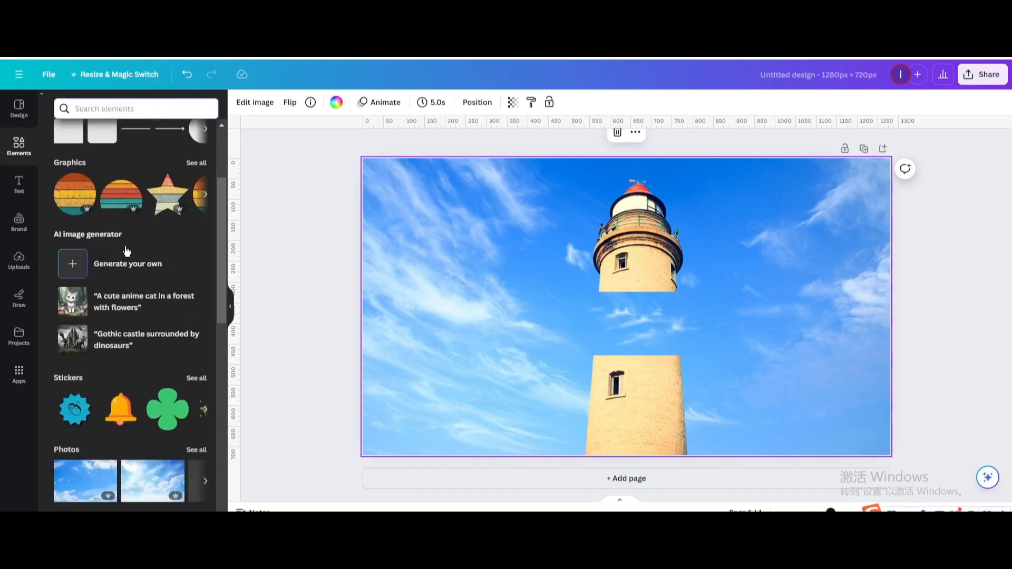
scroll("down", 3)
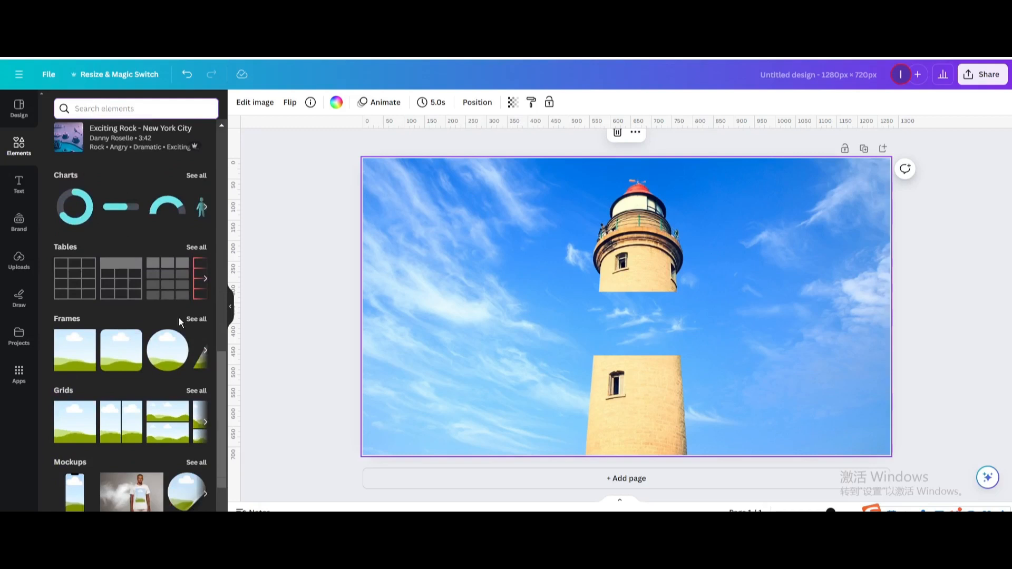
left_click(196, 318)
type("oval")
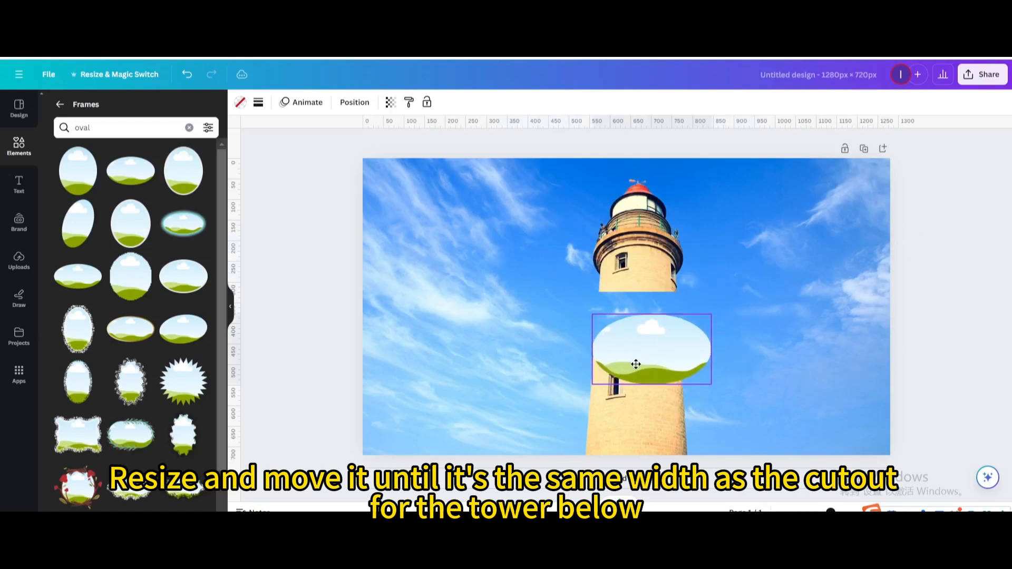
Resize the oval frame to the tower's width and move a duplicate under the upper section.
left_click(650, 349)
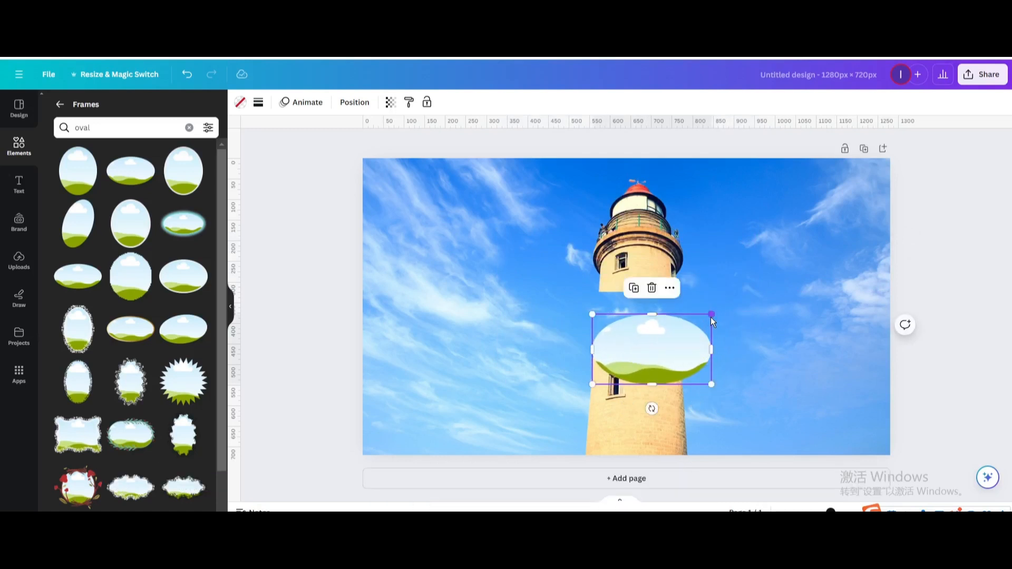
left_click_drag(711, 314, 682, 330)
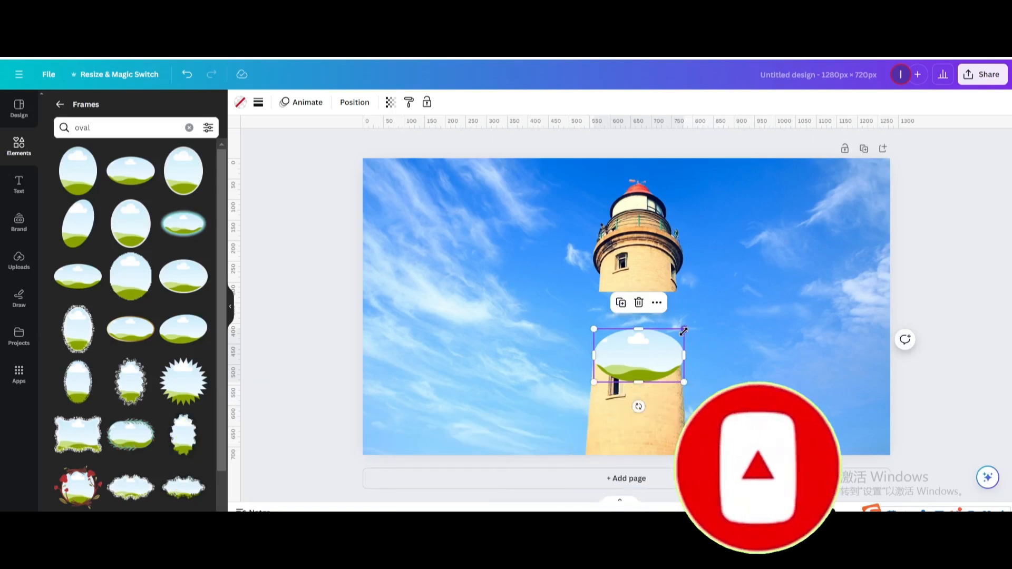
left_click_drag(683, 330, 683, 333)
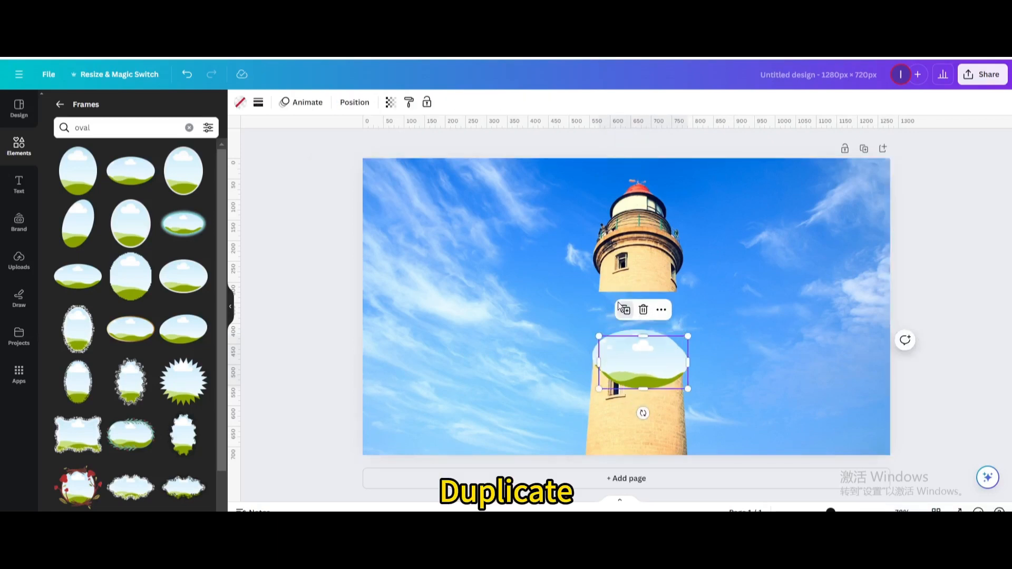
left_click_drag(642, 361, 642, 290)
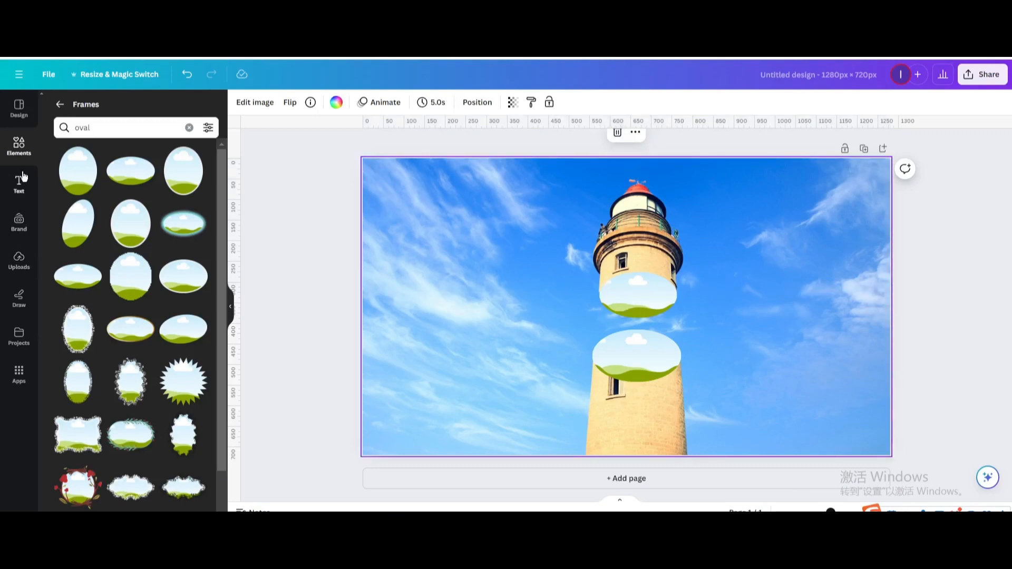
left_click(19, 259)
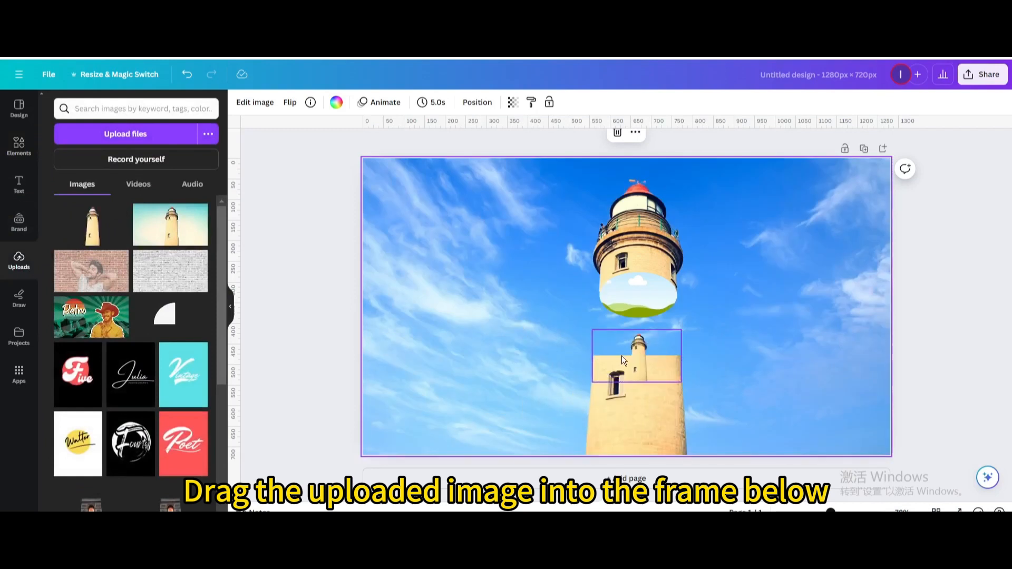
Enlarge and reposition the lighthouse photo inside the lower oval to align with the tower below.
double_click(636, 358)
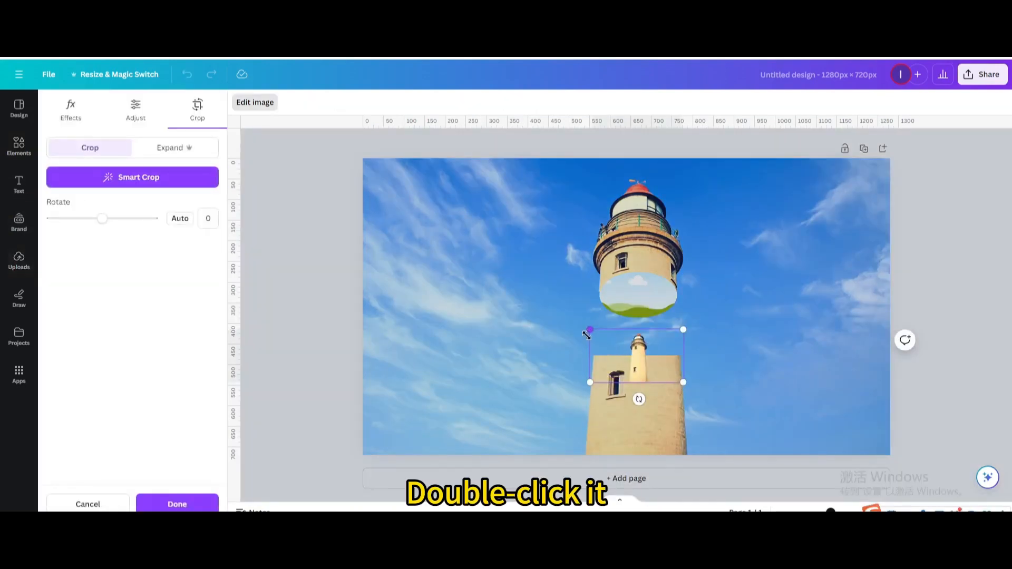
left_click_drag(589, 328, 344, 192)
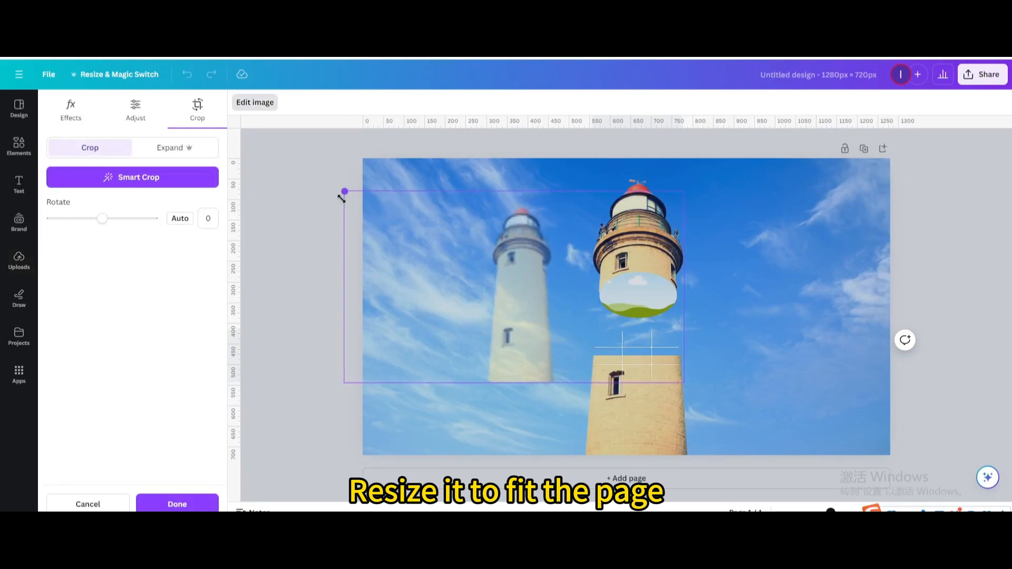
left_click_drag(344, 192, 365, 200)
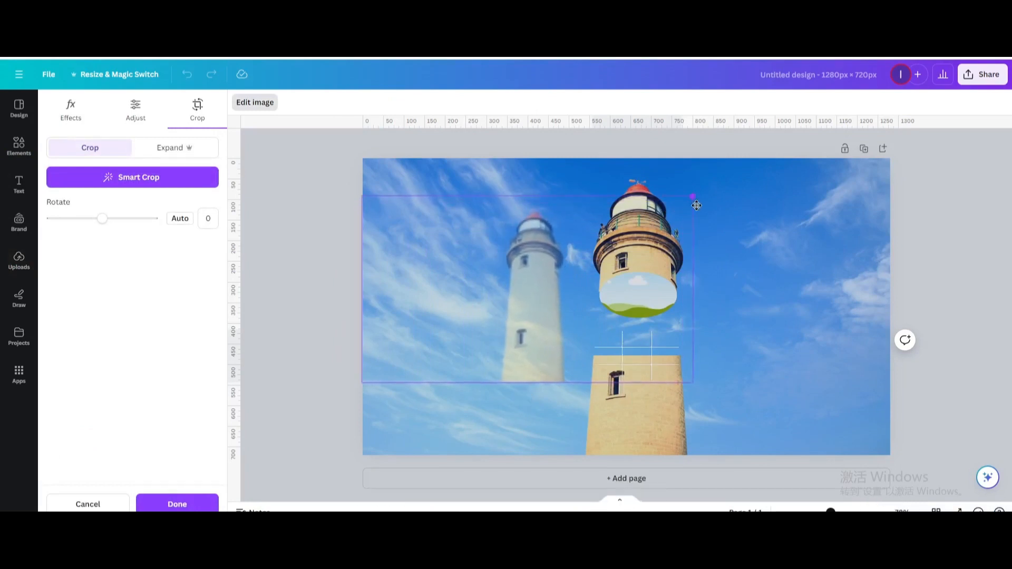
left_click_drag(695, 205, 764, 317)
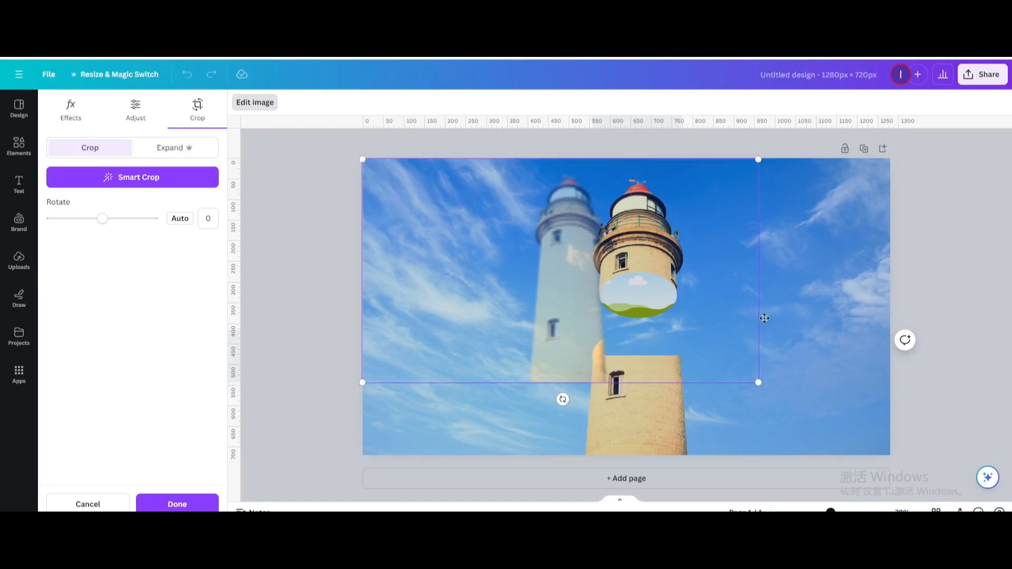
left_click_drag(758, 382, 871, 447)
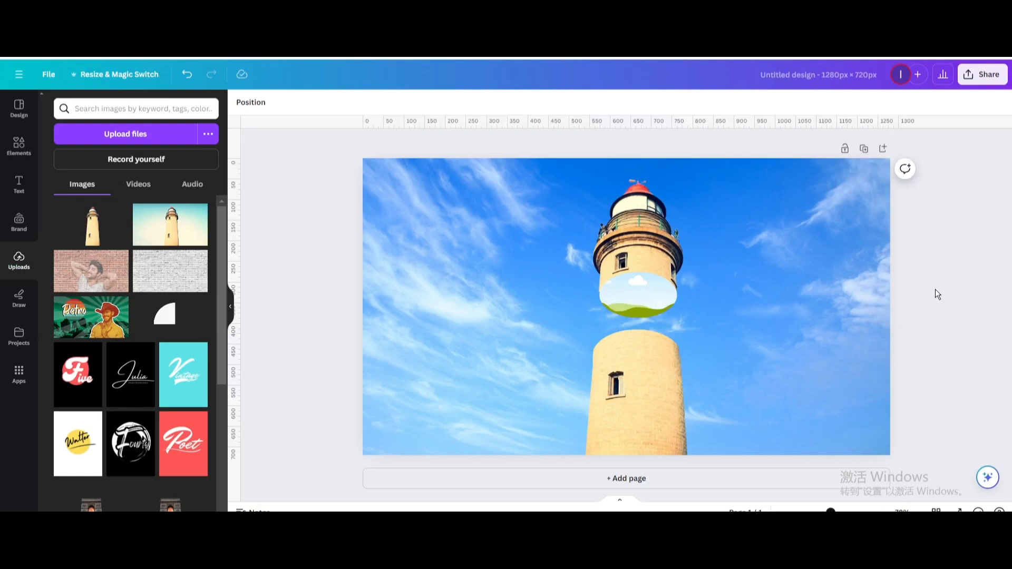
mouse_move(13, 157)
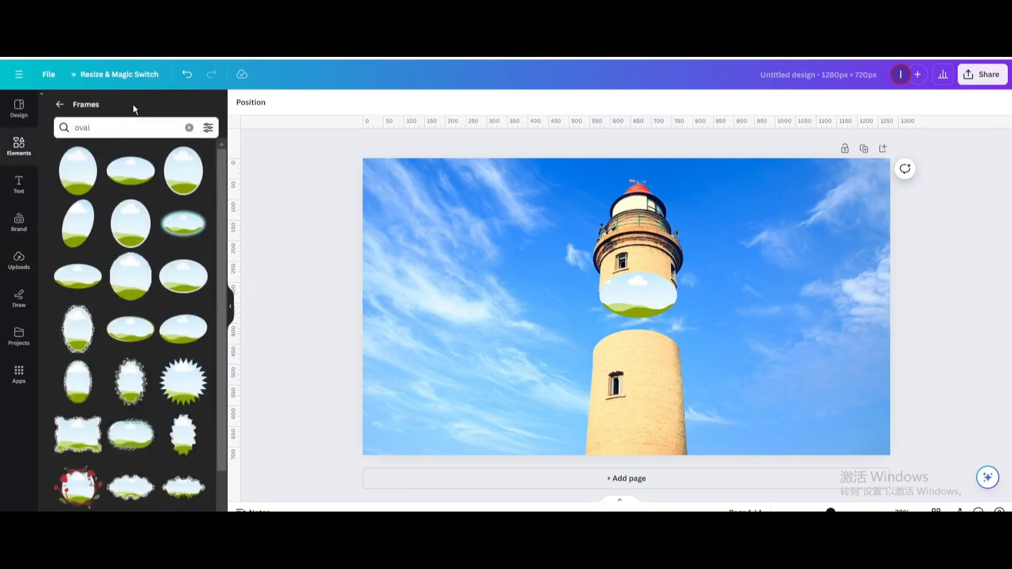
Search 'inside tower' photos and place an interior tower shot in the upper oval frame.
left_click(189, 127)
type("inside tower")
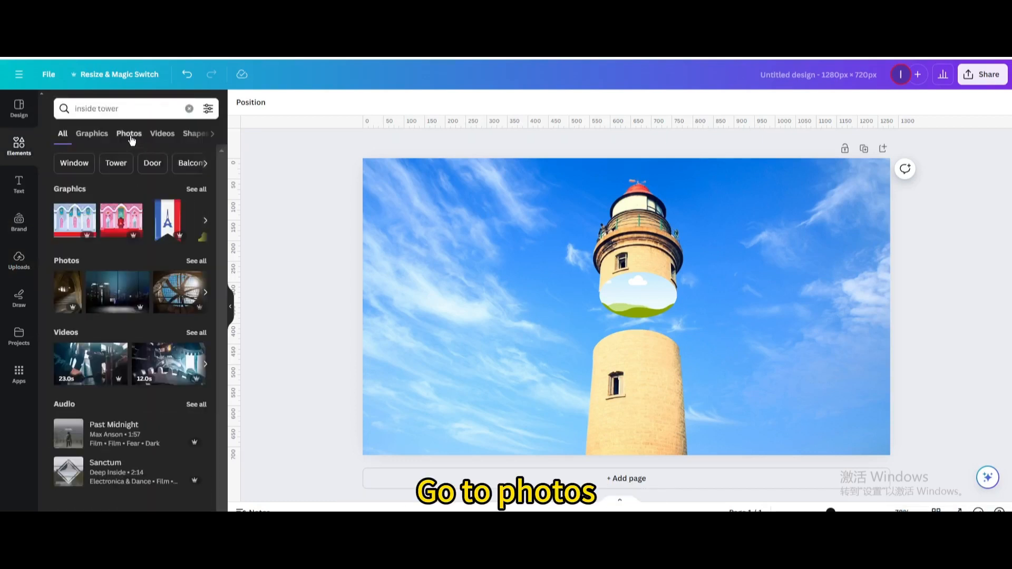
left_click(129, 133)
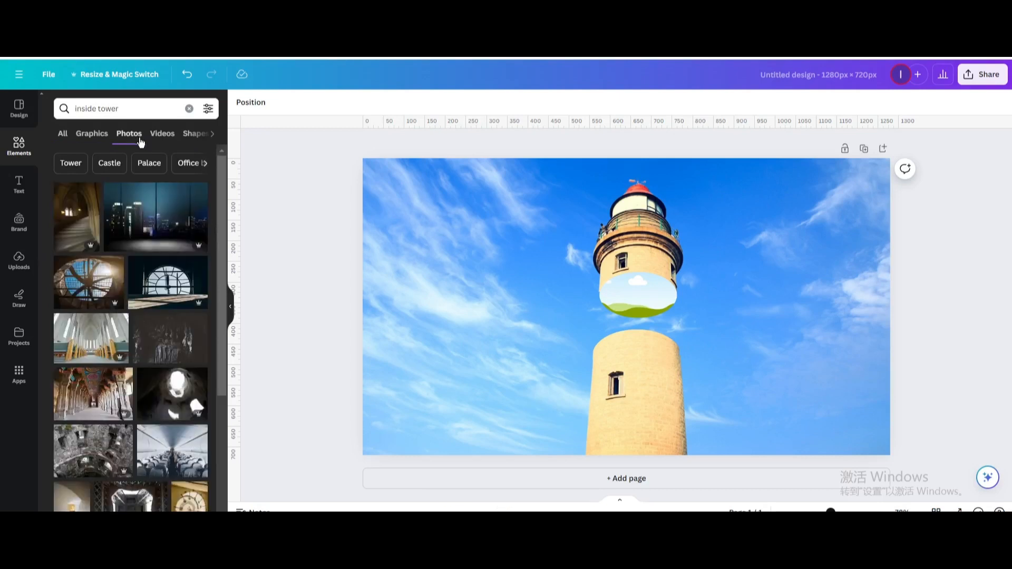
scroll("down", 3)
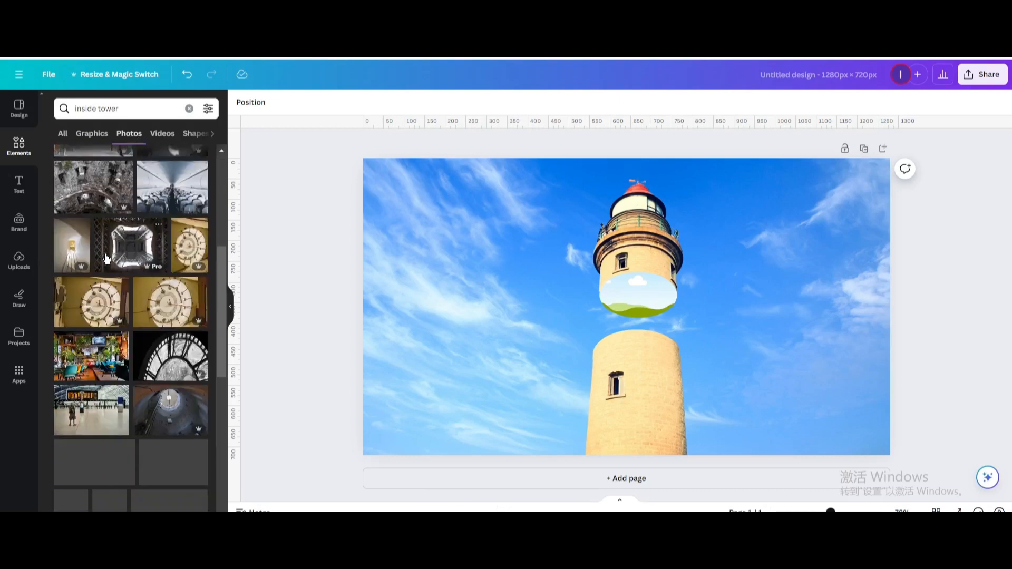
scroll("down", 3)
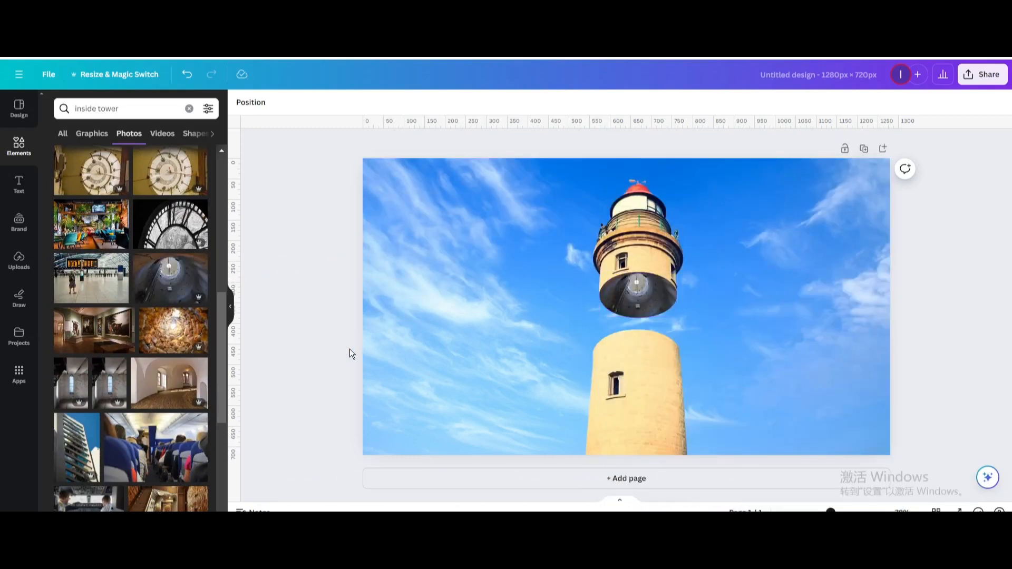
left_click(626, 306)
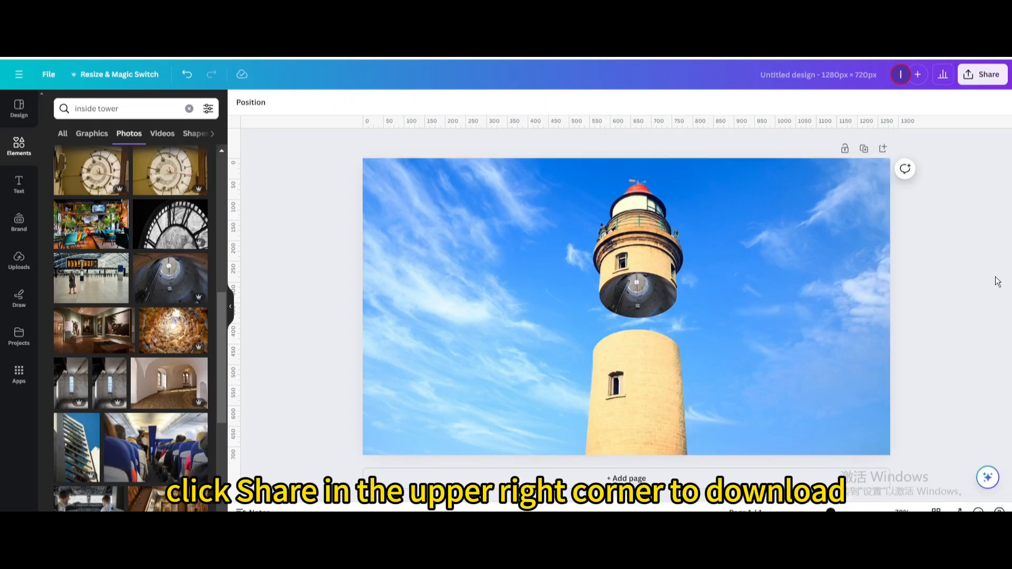
Download the finished lighthouse design with file type JPG.
left_click(981, 74)
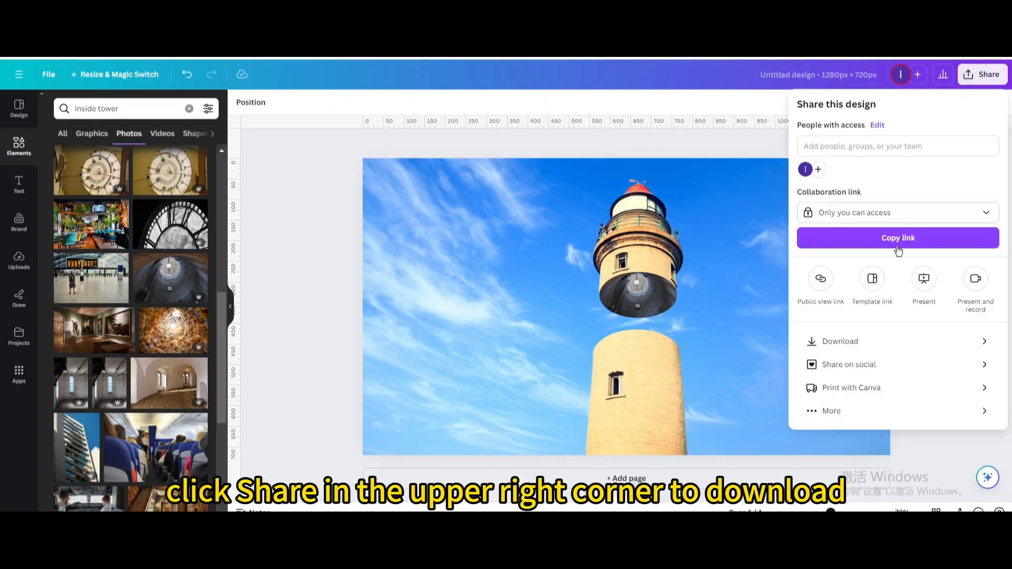
left_click(840, 341)
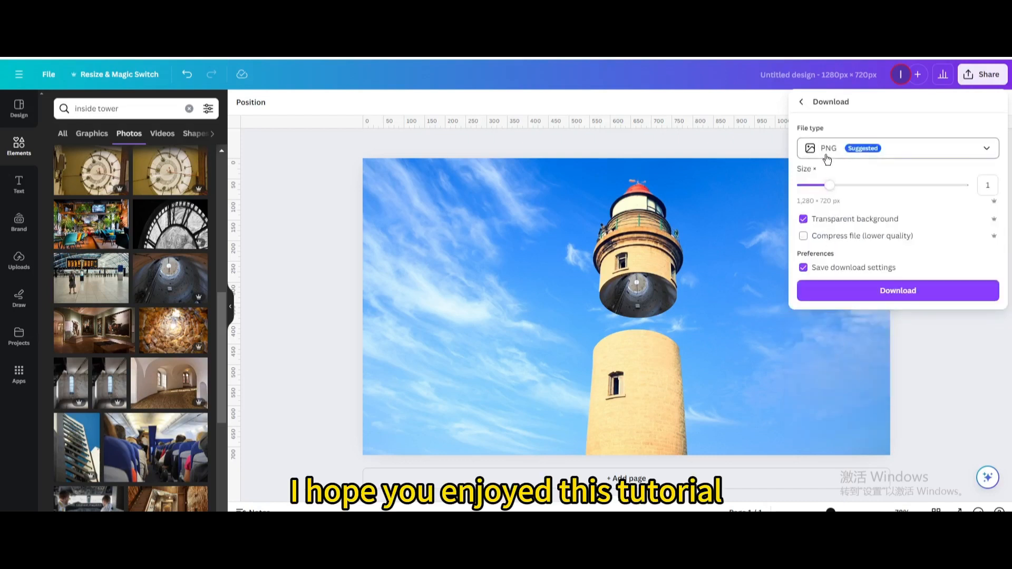
left_click(897, 304)
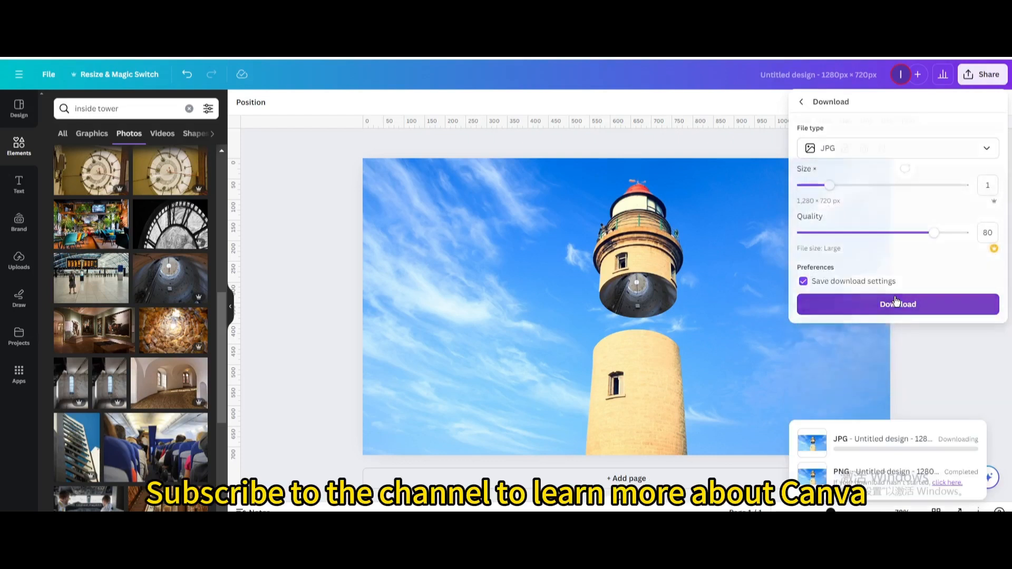
left_click(897, 304)
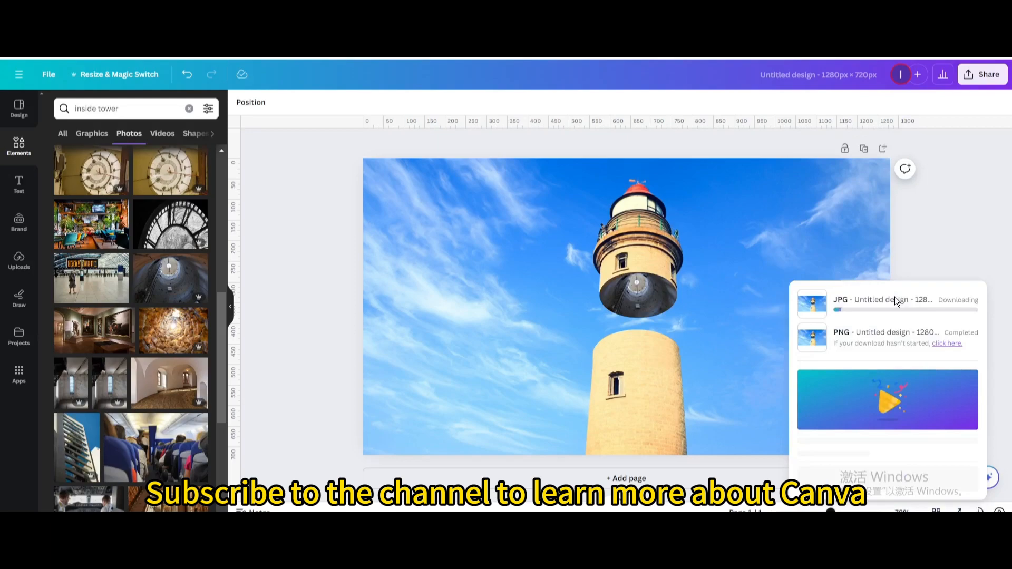